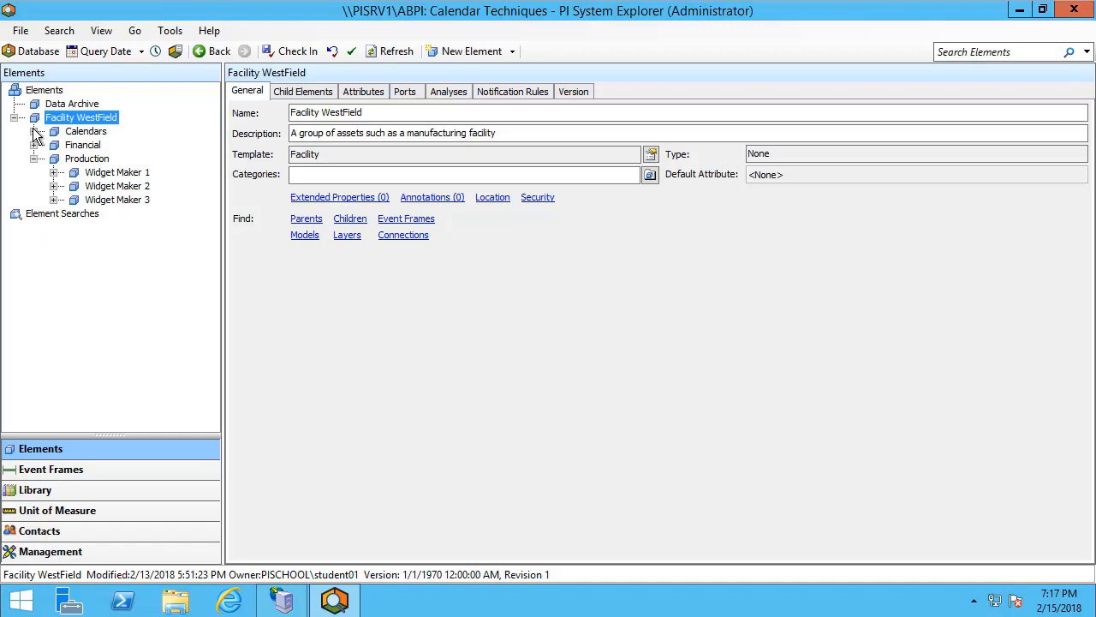
mouse_move(61, 174)
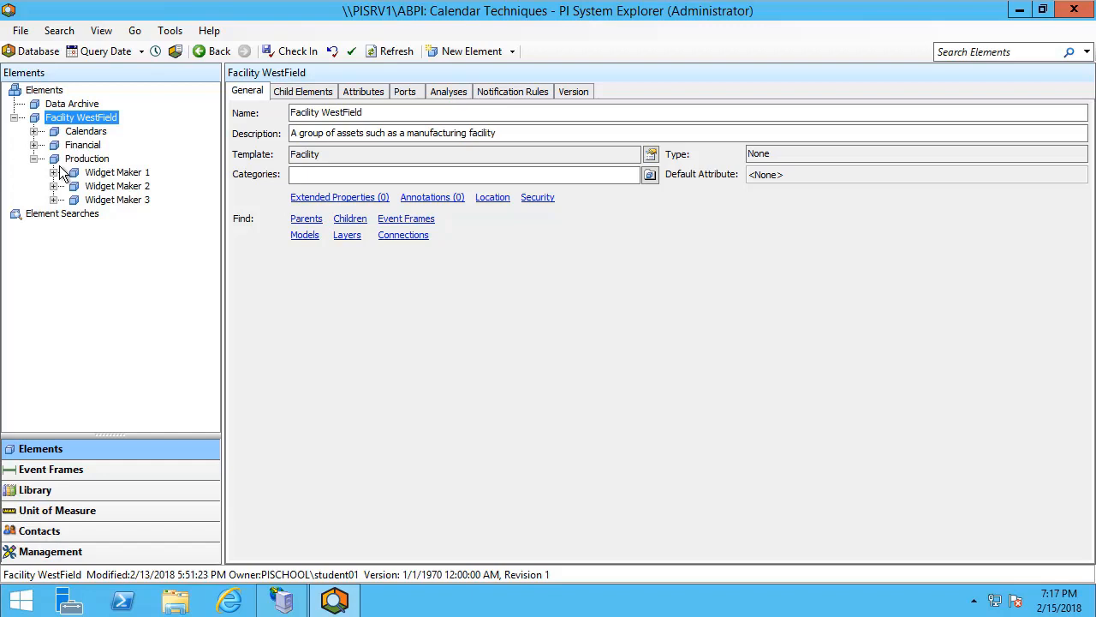
mouse_move(117, 173)
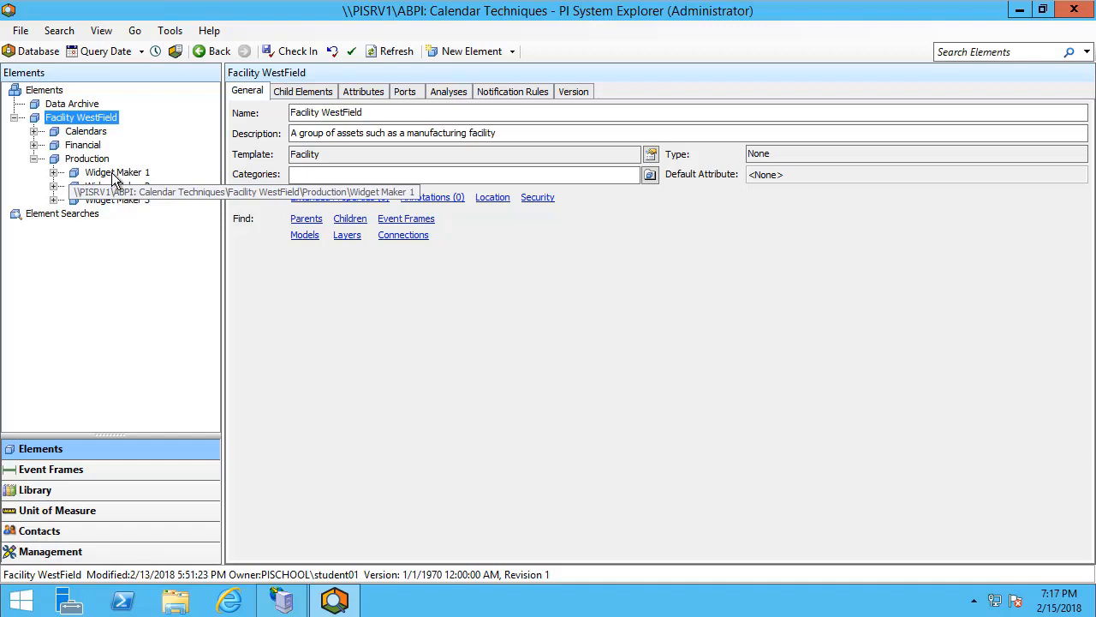
Show the attributes of the Widget Maker 1 element.
click(118, 172)
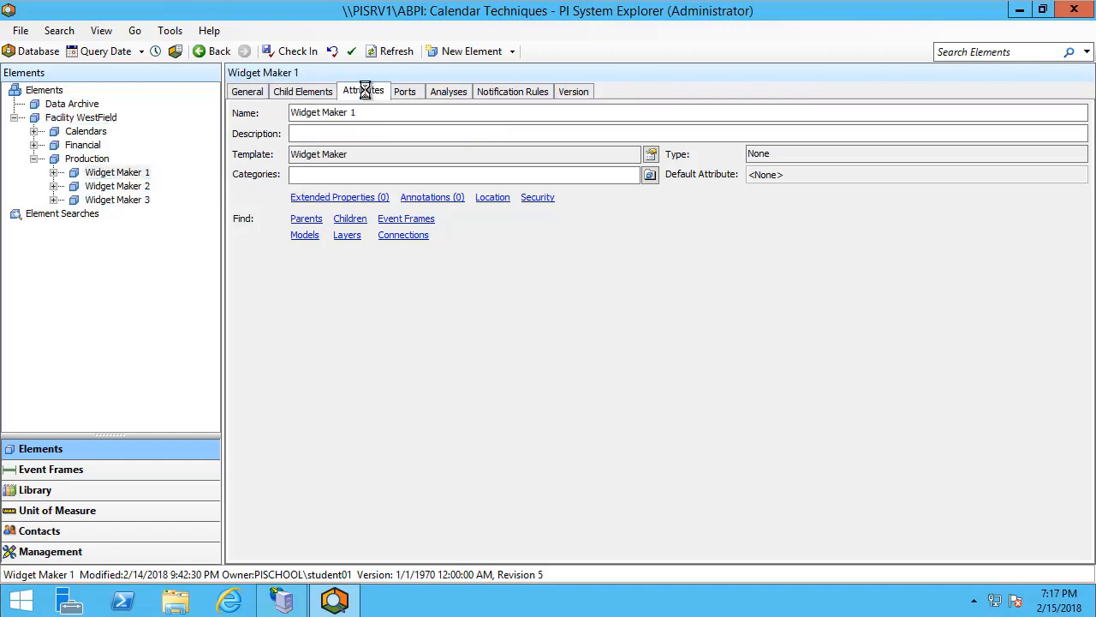
click(363, 92)
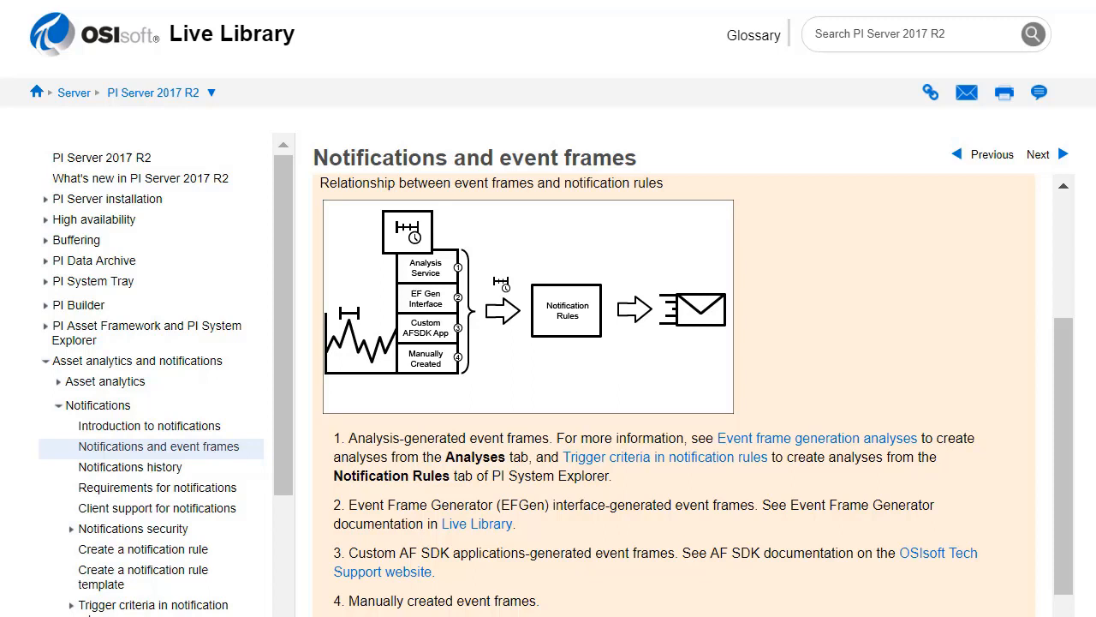
Return from the 'Notifications and event frames' help page to PI System Explorer.
click(334, 597)
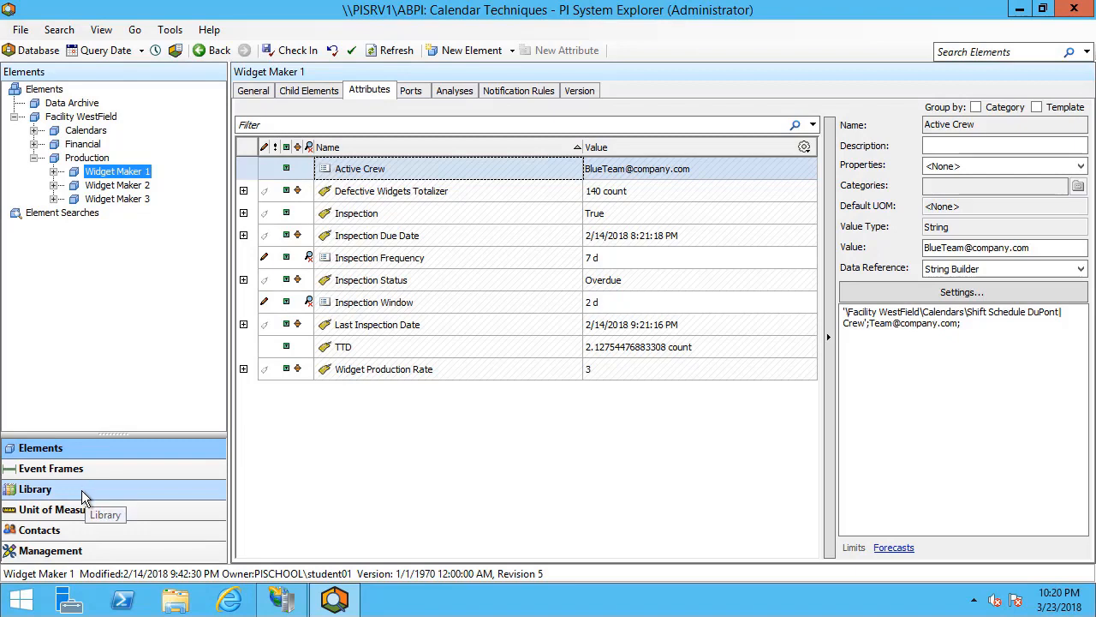
Show the Widget Maker element template's empty Notification Rule Templates list in the Library.
click(35, 488)
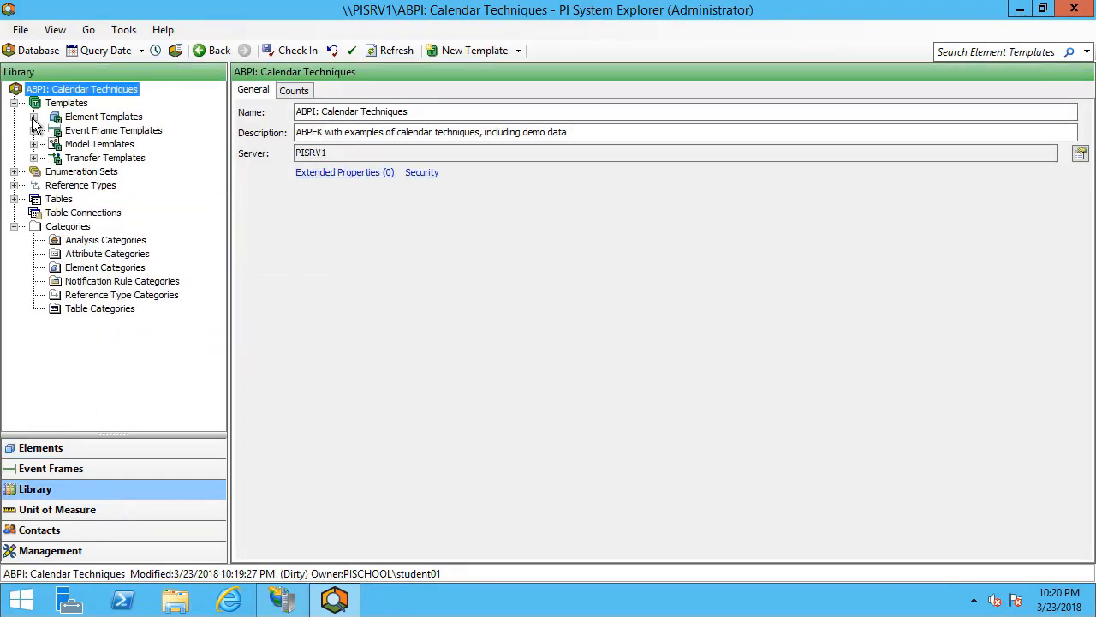
click(33, 117)
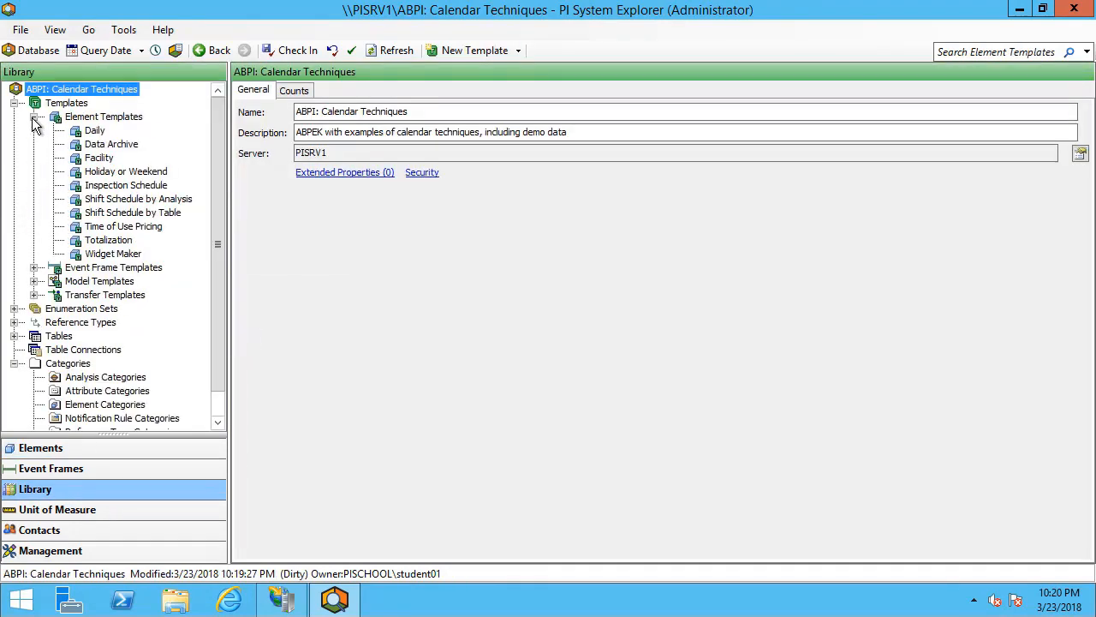
click(112, 253)
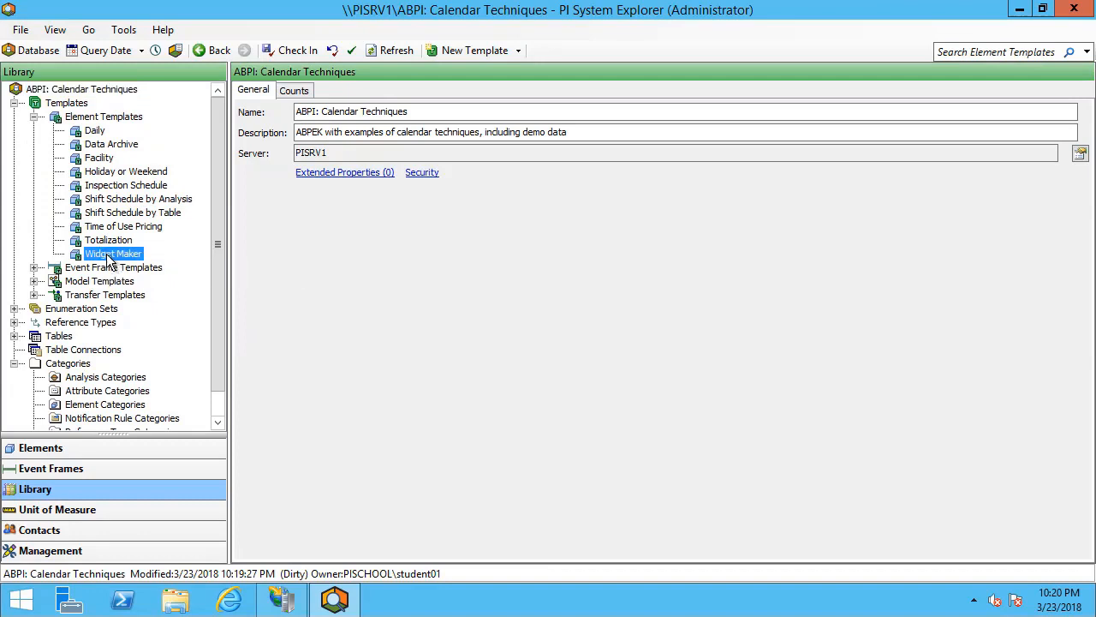
click(112, 254)
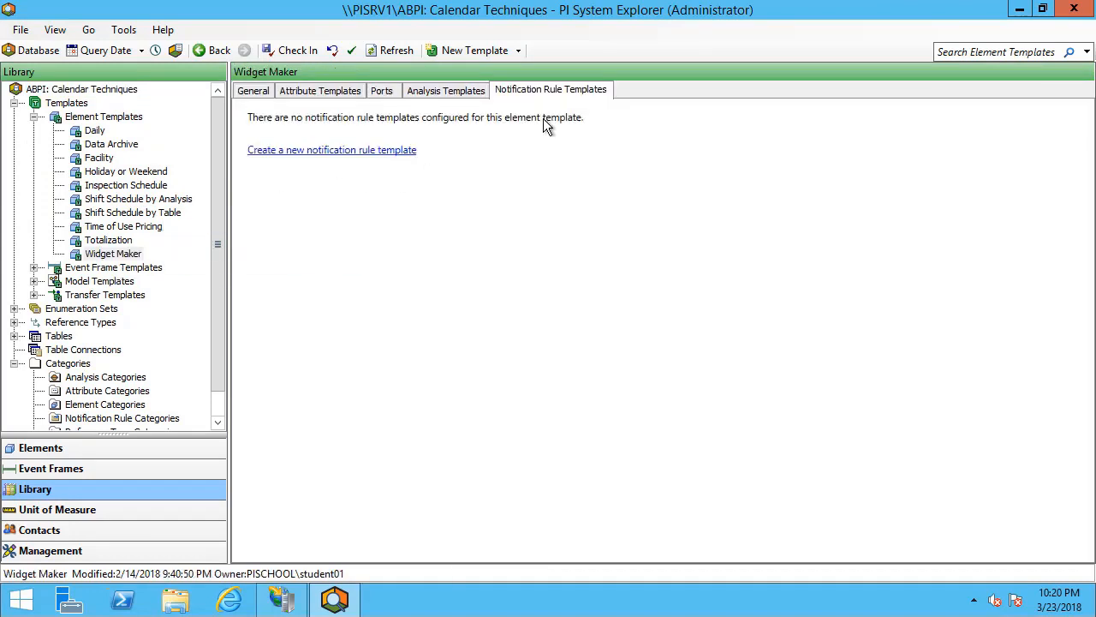
mouse_move(568, 101)
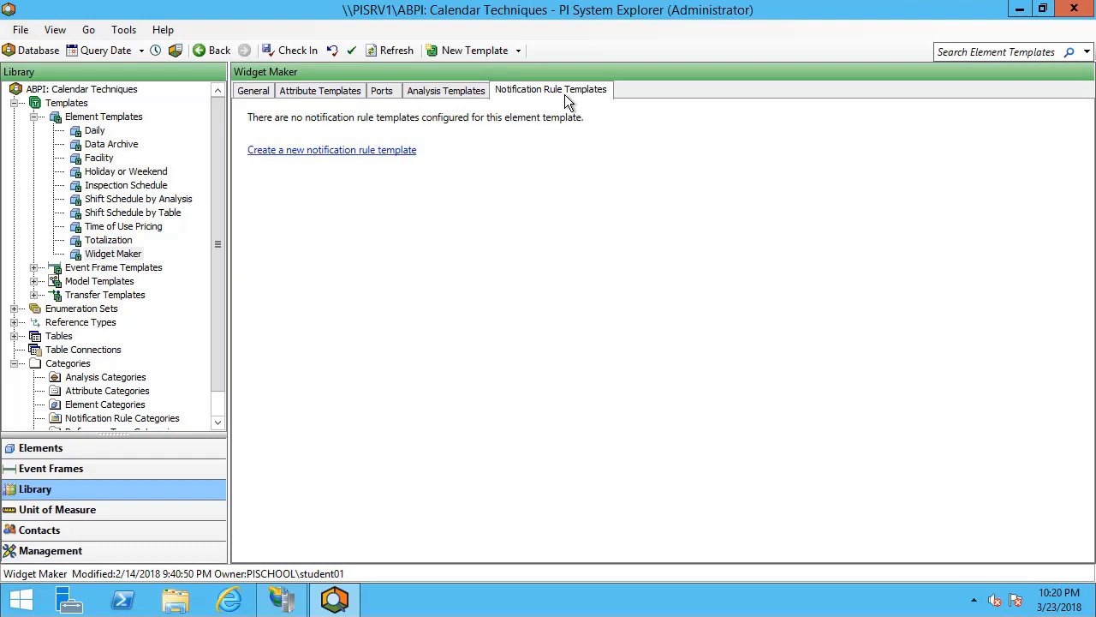
mouse_move(366, 160)
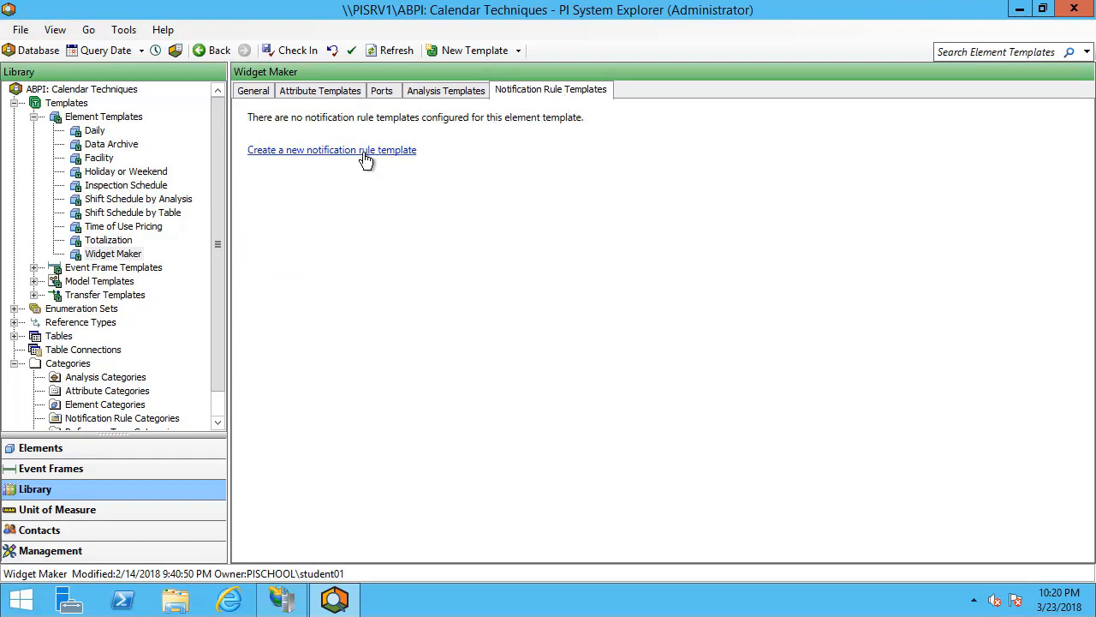
Create a notification rule template on Widget Maker and bring up its trigger criteria.
click(331, 149)
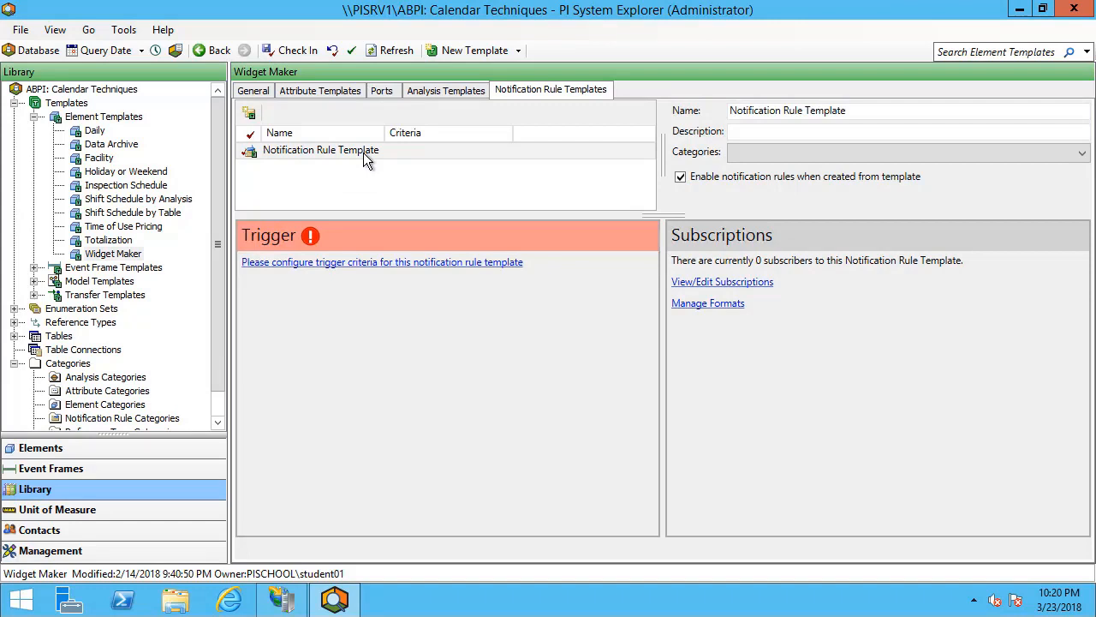
mouse_move(381, 261)
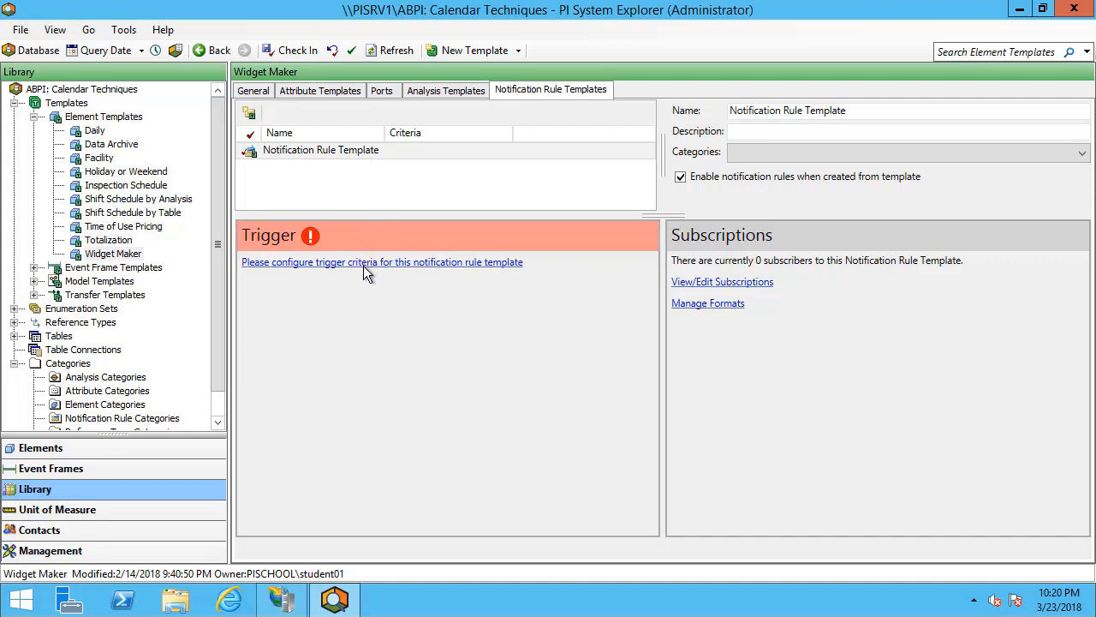
click(382, 261)
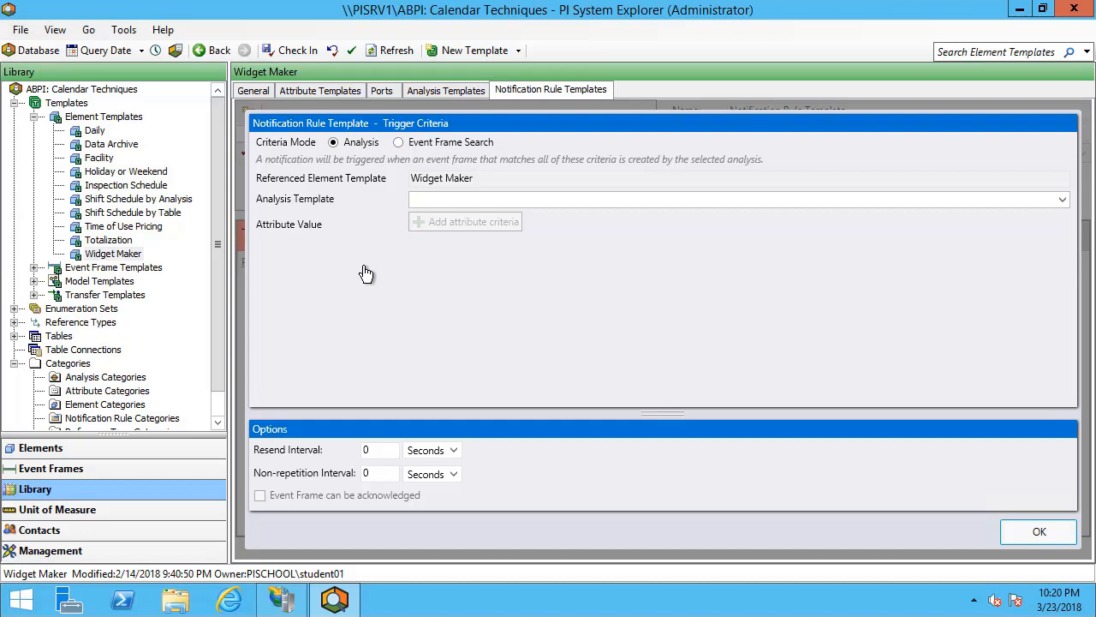
Choose Inspection Due EF as the trigger's analysis template and review its start and end trigger expressions.
click(1062, 199)
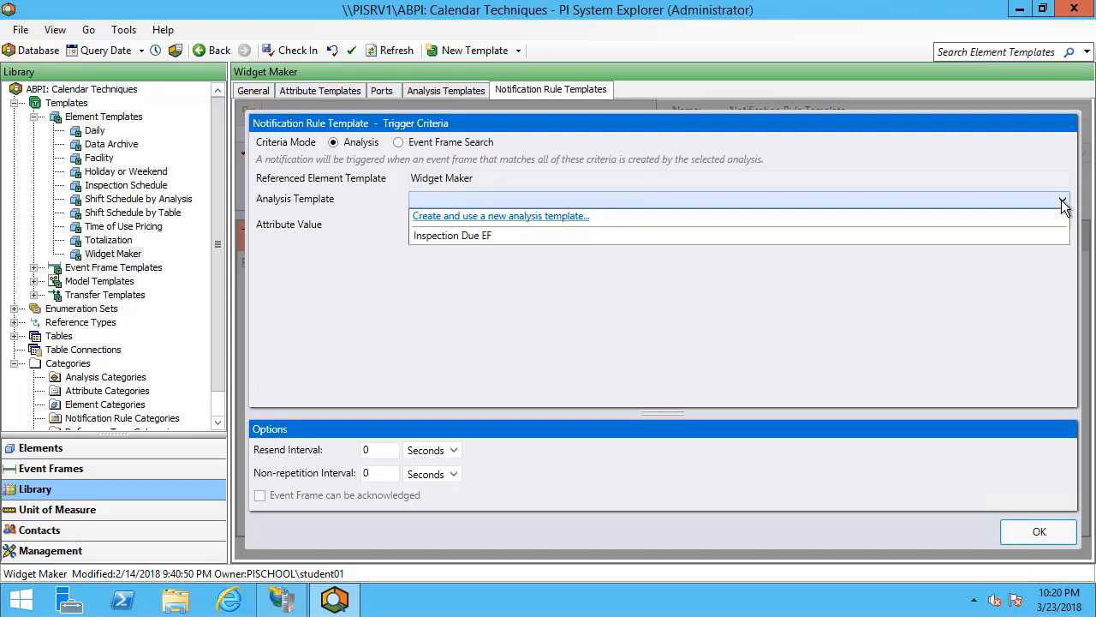
mouse_move(493, 240)
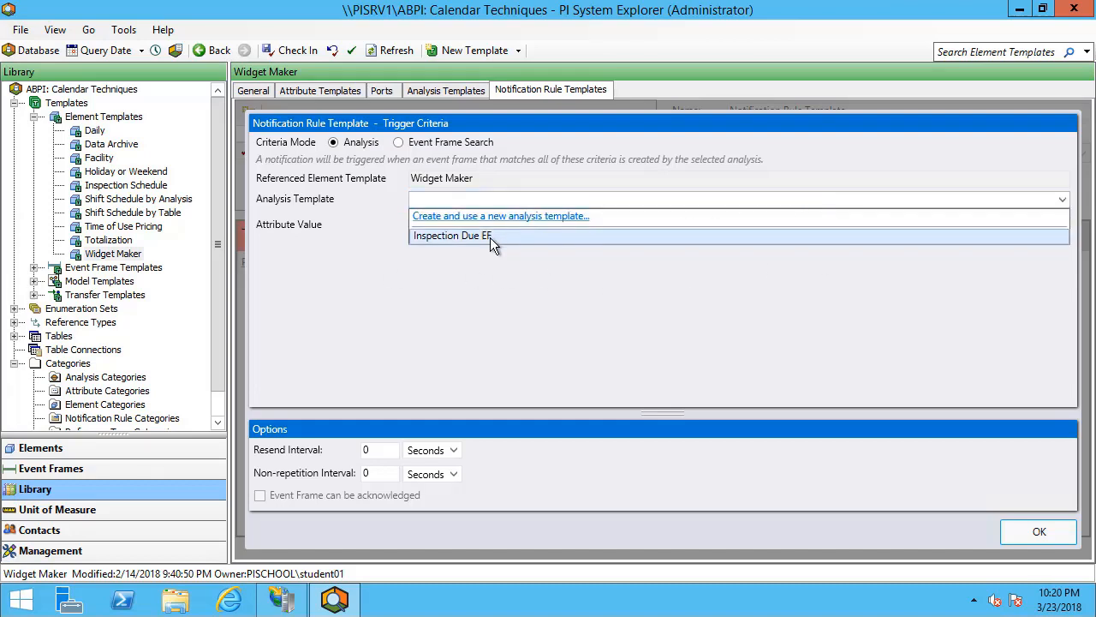
click(452, 235)
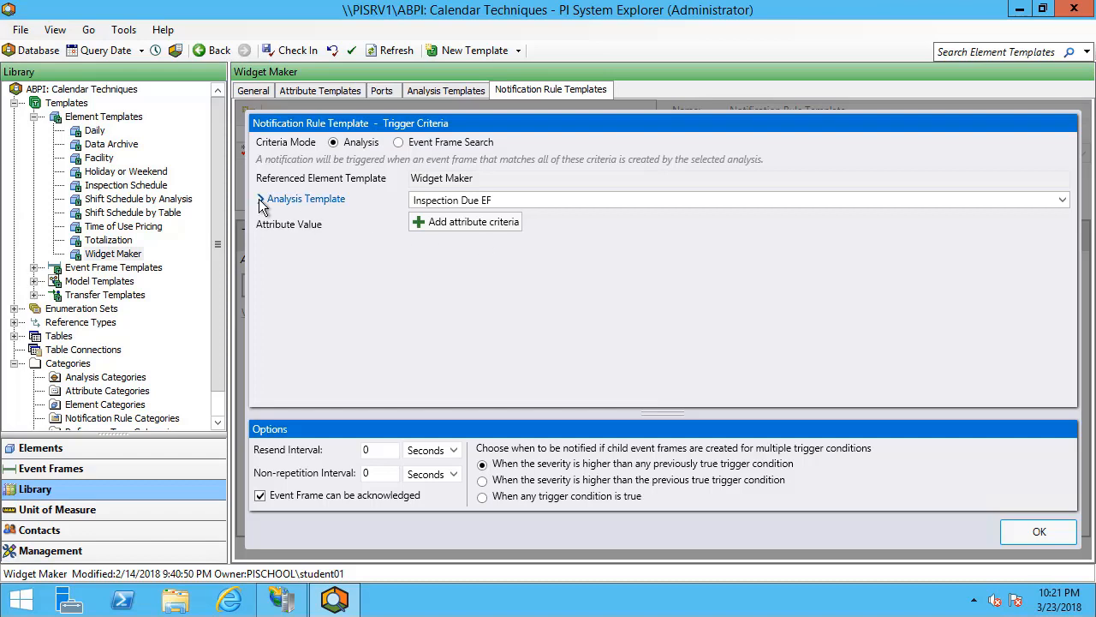
click(260, 199)
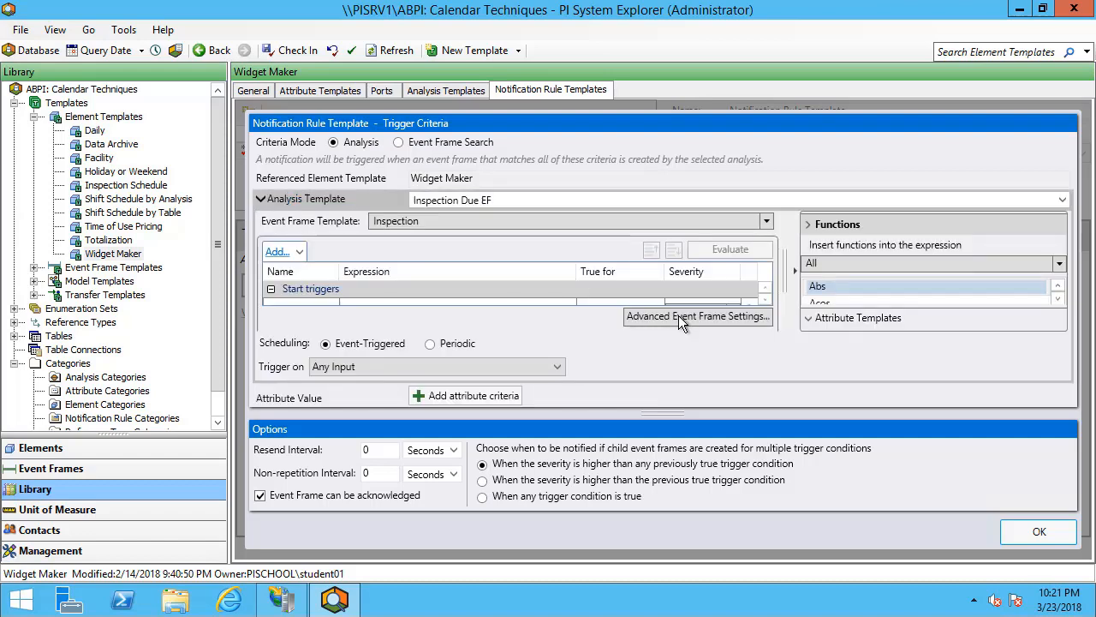
click(277, 251)
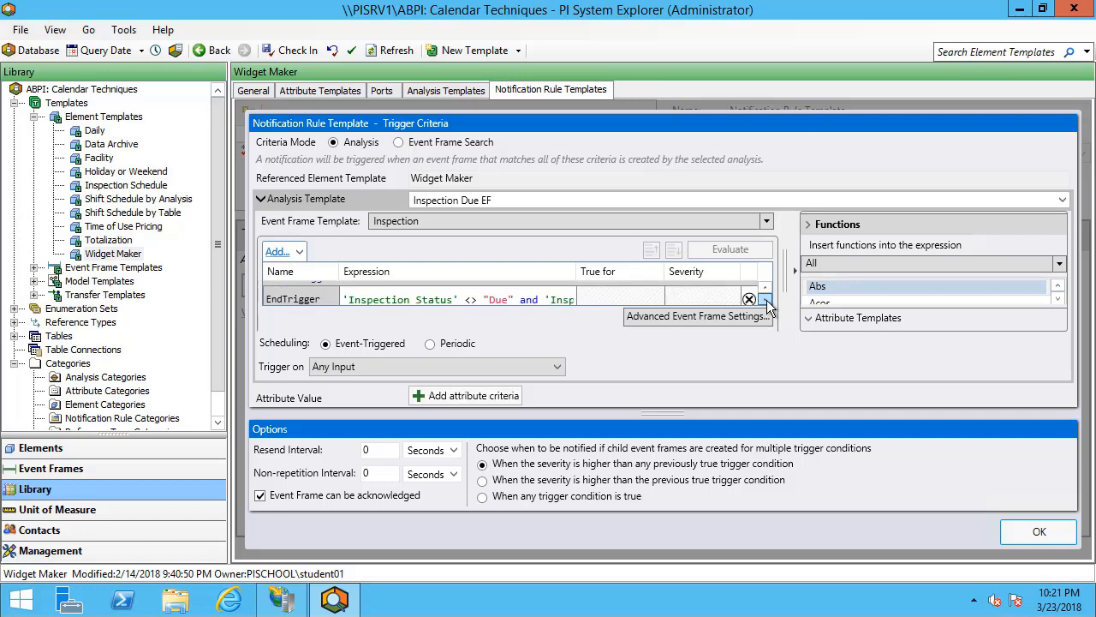
mouse_move(681, 300)
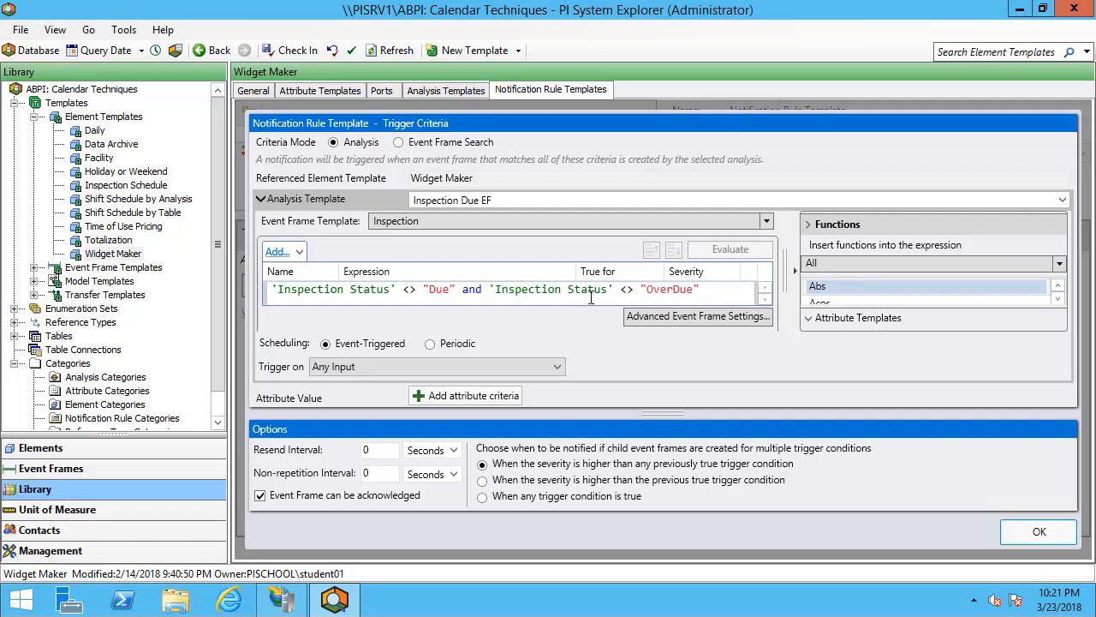
click(764, 299)
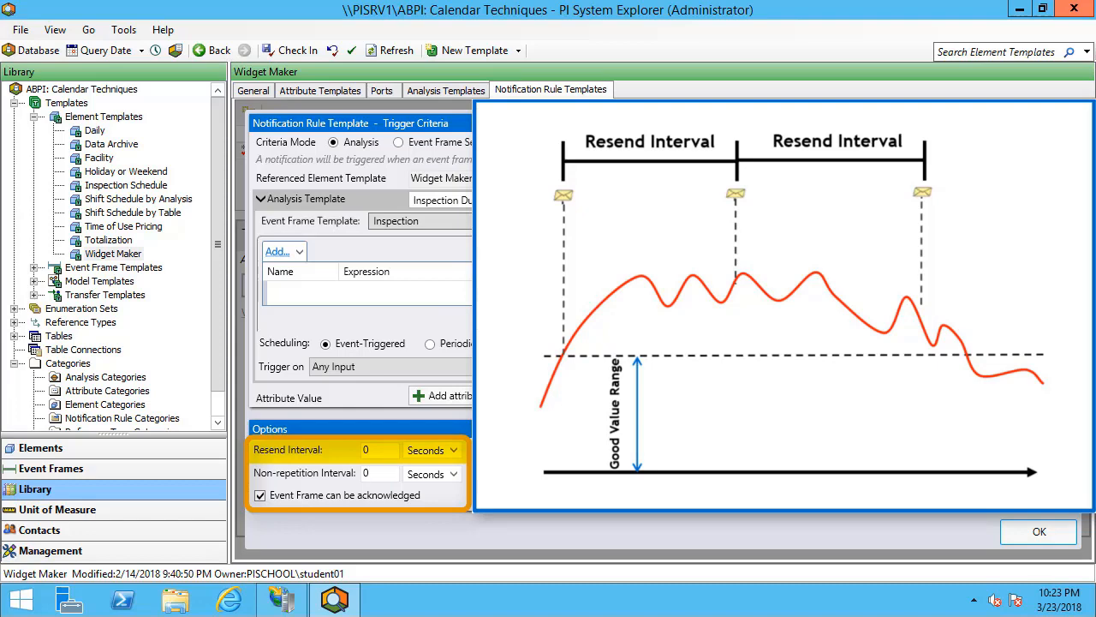
Review the resend and non-repetition interval options and save the Inspection Due EF trigger criteria.
click(304, 472)
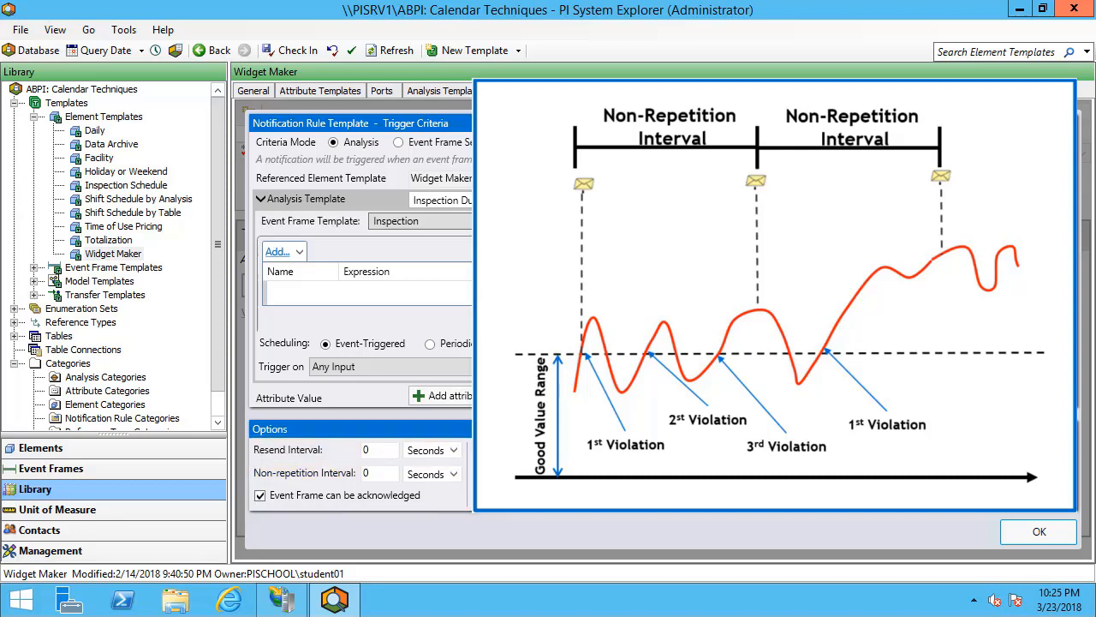
click(1039, 531)
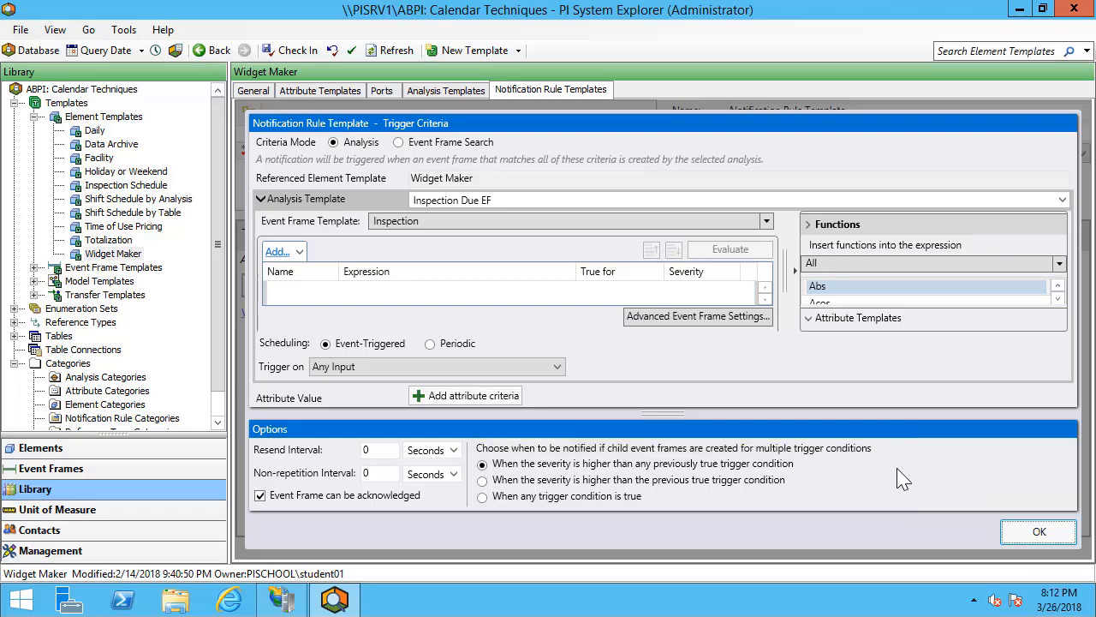
click(1039, 531)
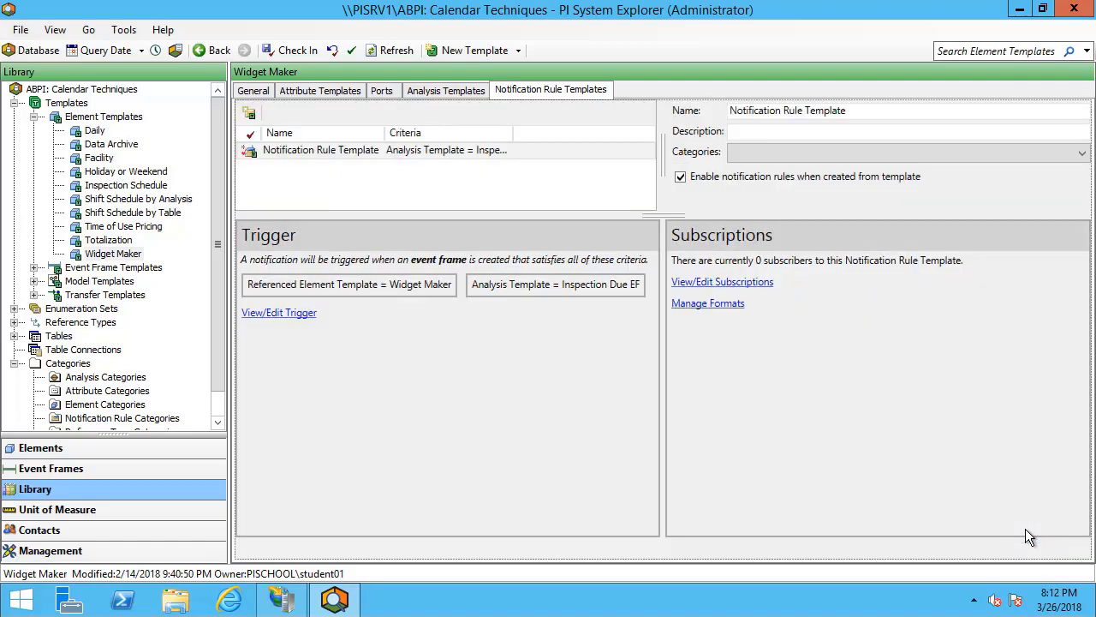